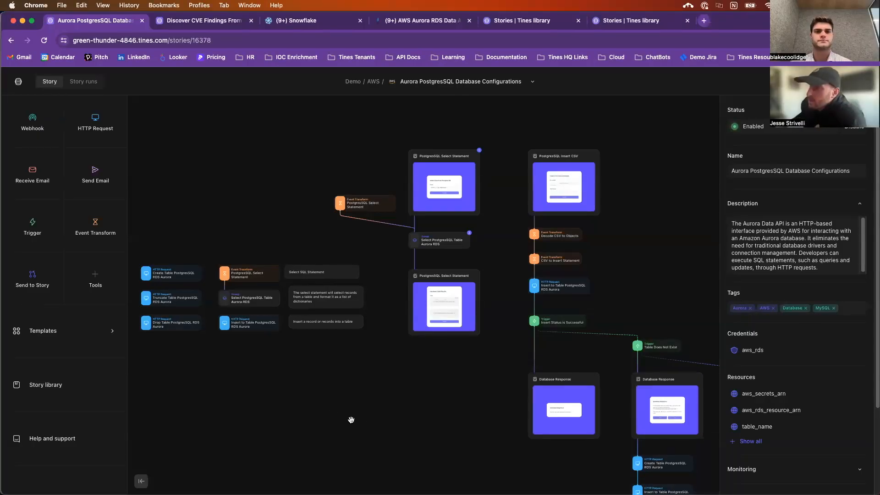
pyautogui.moveTo(295, 184)
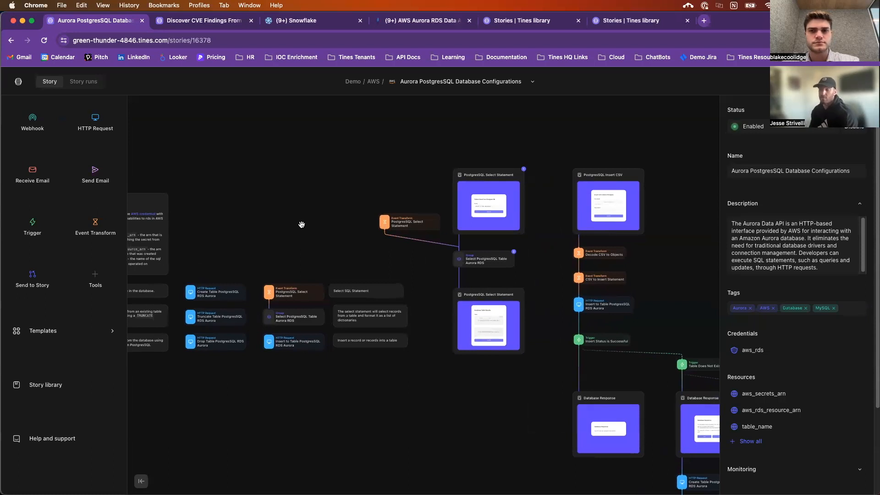
pyautogui.moveTo(315, 400)
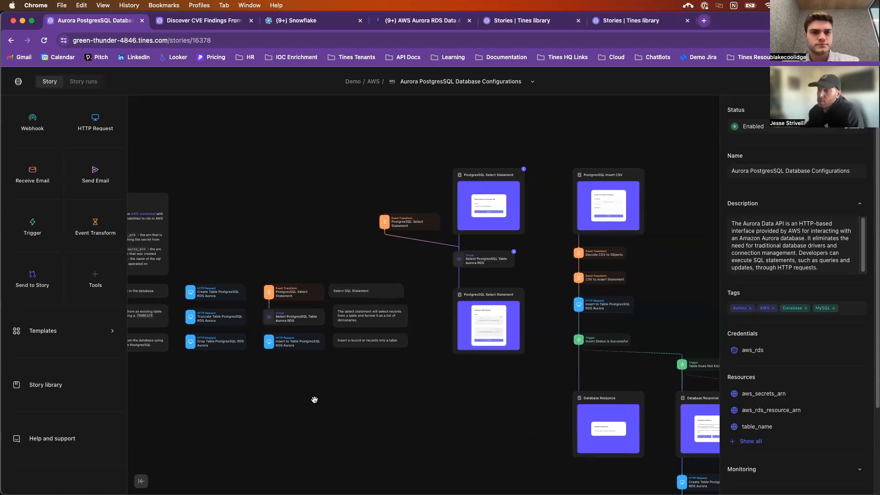
# Step: Inspect the Create Table and Truncate Table PostgreSQL RDS Aurora actions in the story
pyautogui.moveTo(314, 399); pyautogui.dragTo(332, 215)
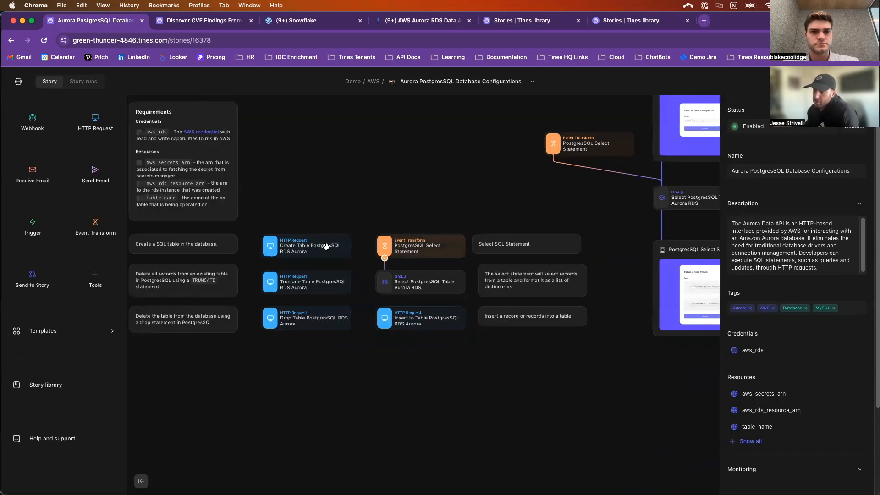
pyautogui.click(306, 246)
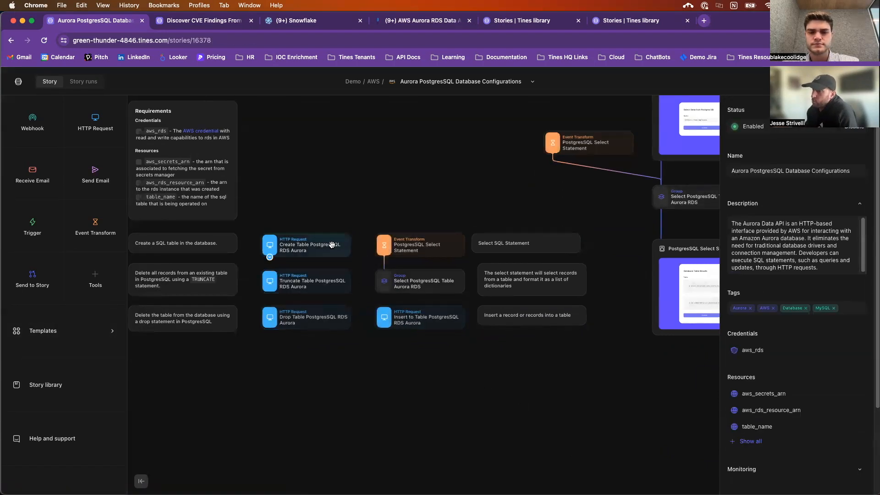
pyautogui.click(305, 245)
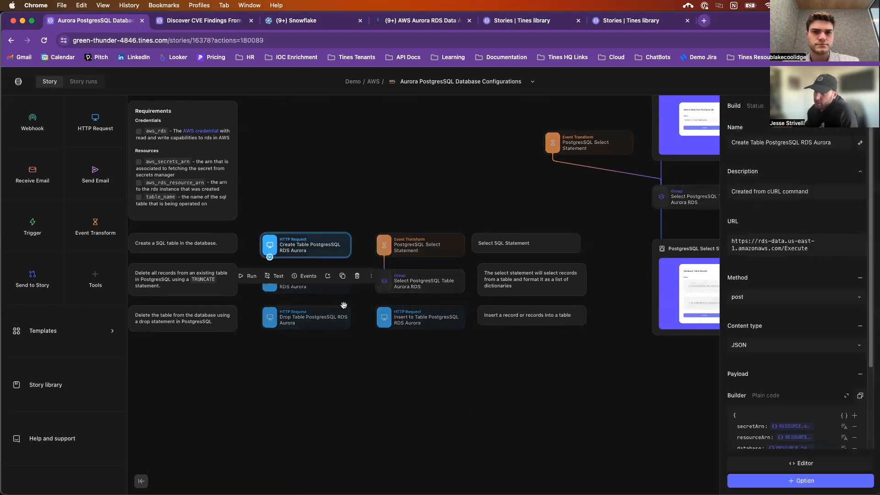
pyautogui.click(306, 280)
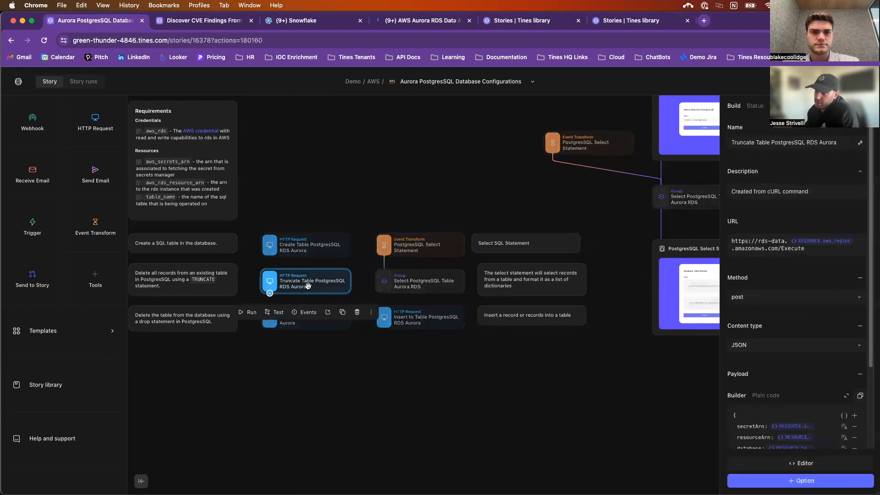
pyautogui.click(306, 316)
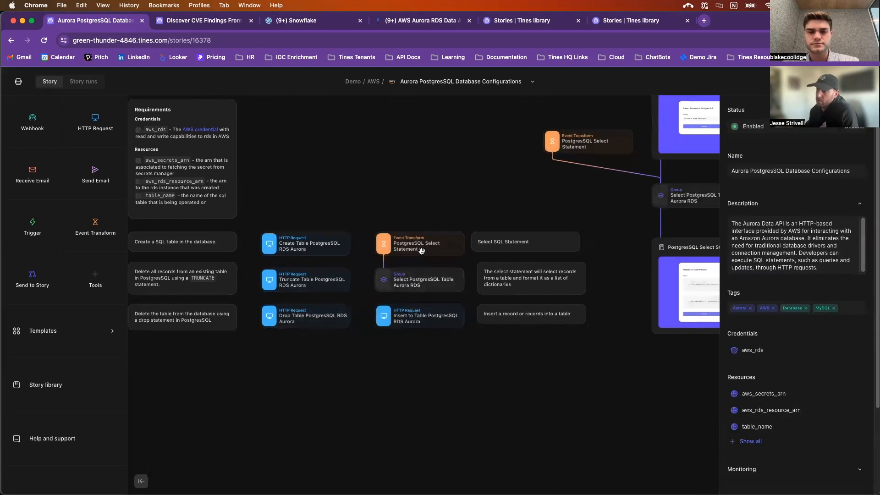
pyautogui.click(419, 244)
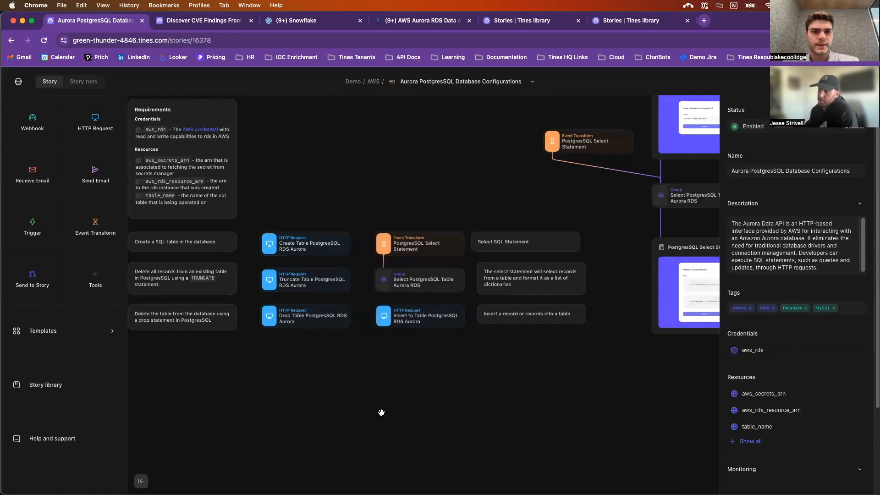
pyautogui.moveTo(362, 381)
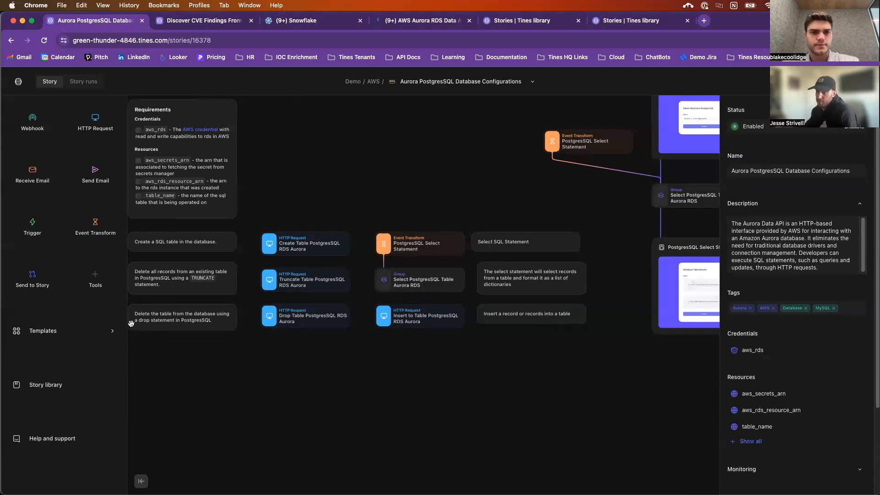
pyautogui.moveTo(357, 340)
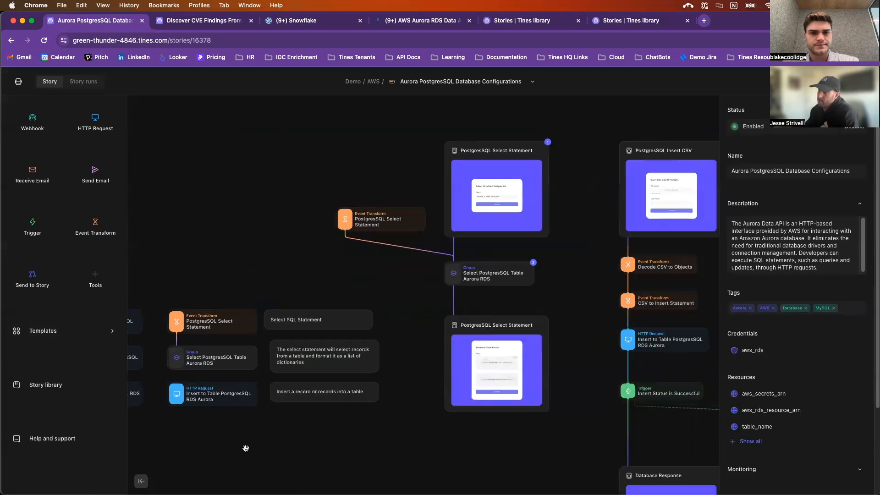
# Step: Center the form pages and open the PostgreSQL Select Statement form page
pyautogui.moveTo(246, 448); pyautogui.dragTo(290, 456)
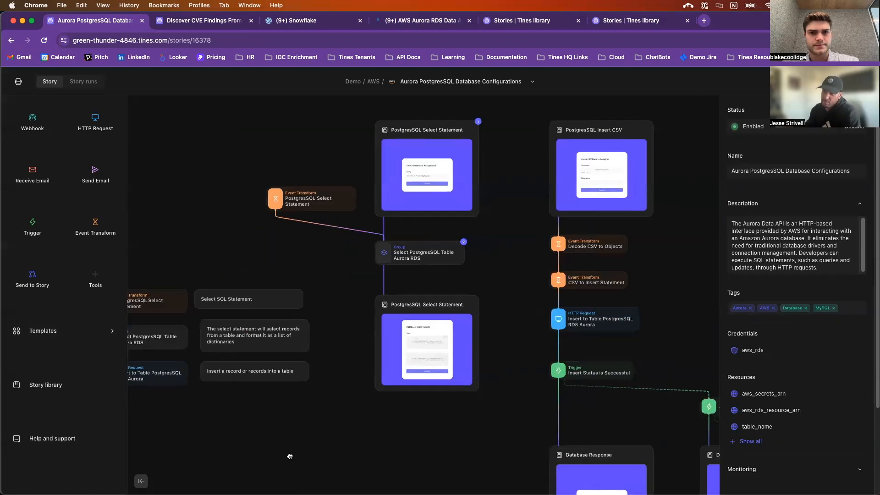
pyautogui.moveTo(289, 457); pyautogui.dragTo(436, 445)
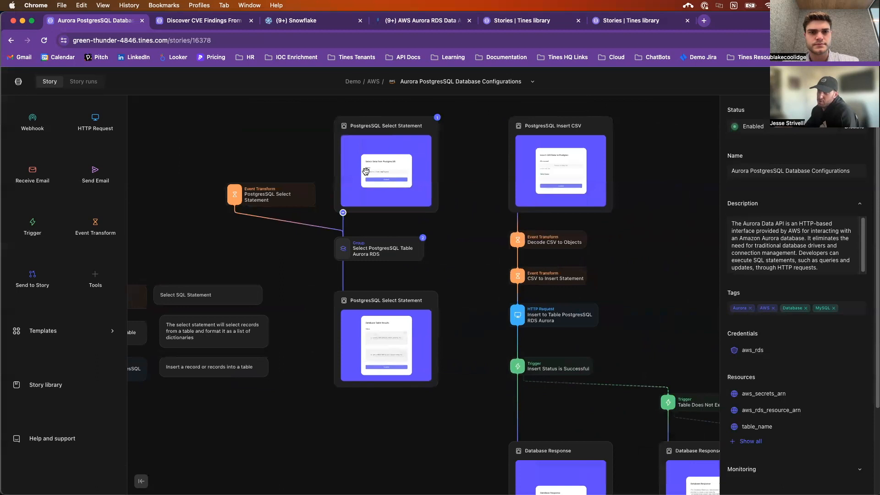
pyautogui.moveTo(624, 175)
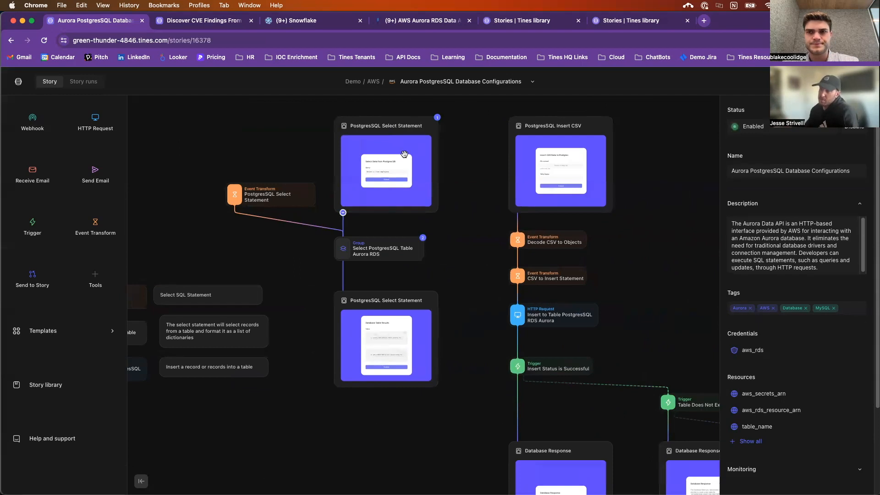
pyautogui.click(386, 172)
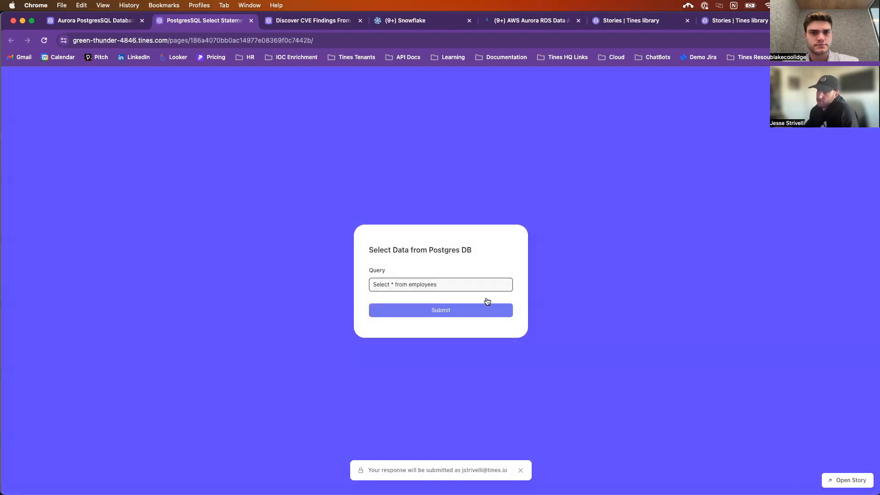
# Step: Submit the employees select query and return to the Aurora PostgreSQL story
pyautogui.click(440, 310)
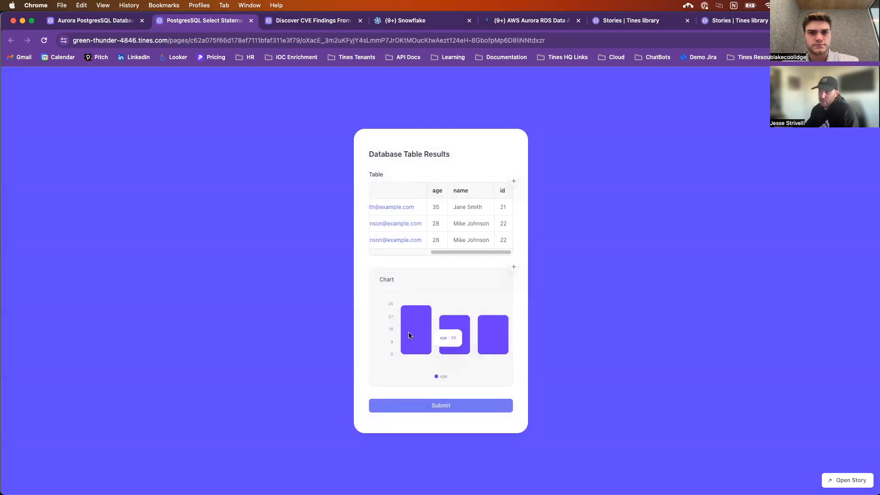
pyautogui.moveTo(429, 341)
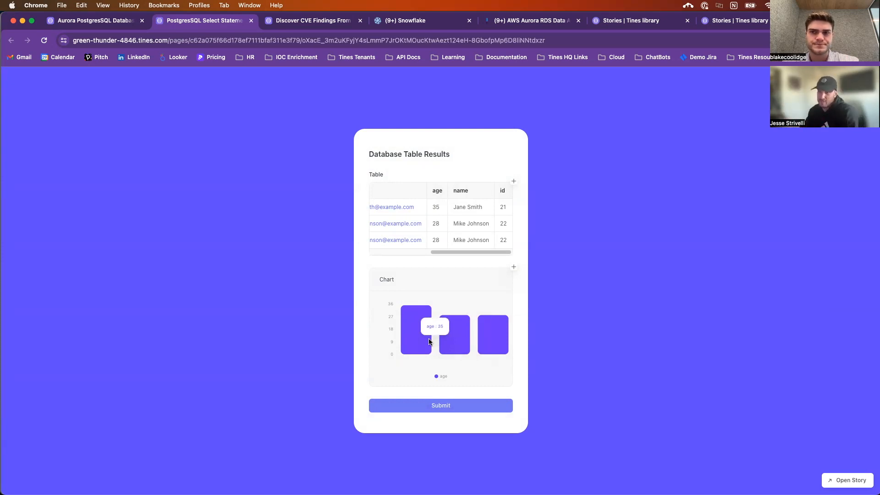
pyautogui.moveTo(423, 349)
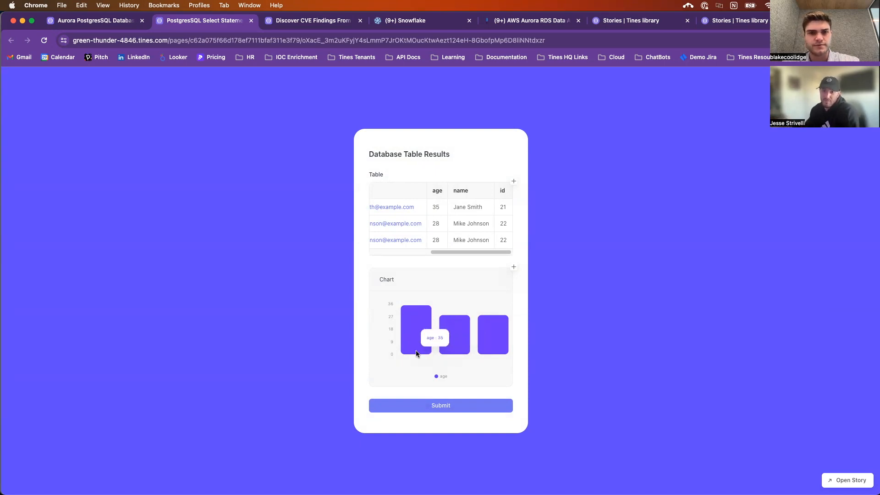
pyautogui.click(103, 6)
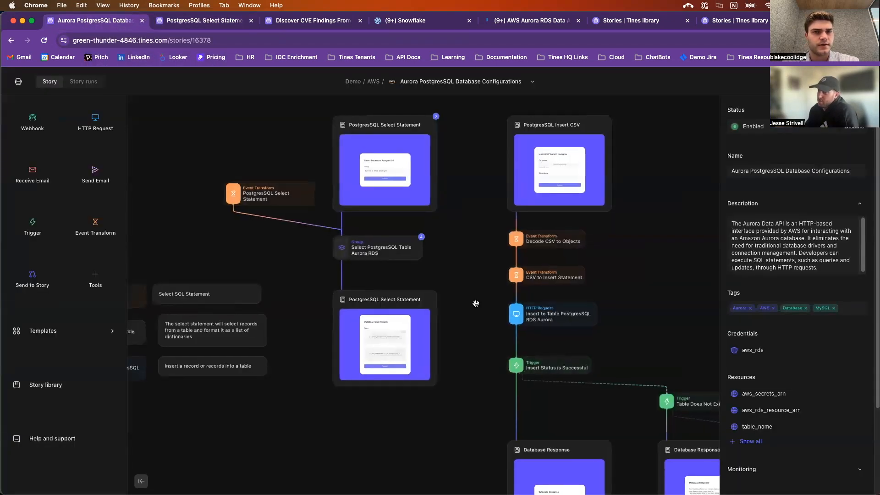
# Step: View the Insert CSV Data to Postgres upload form, then return to the story canvas
pyautogui.click(560, 170)
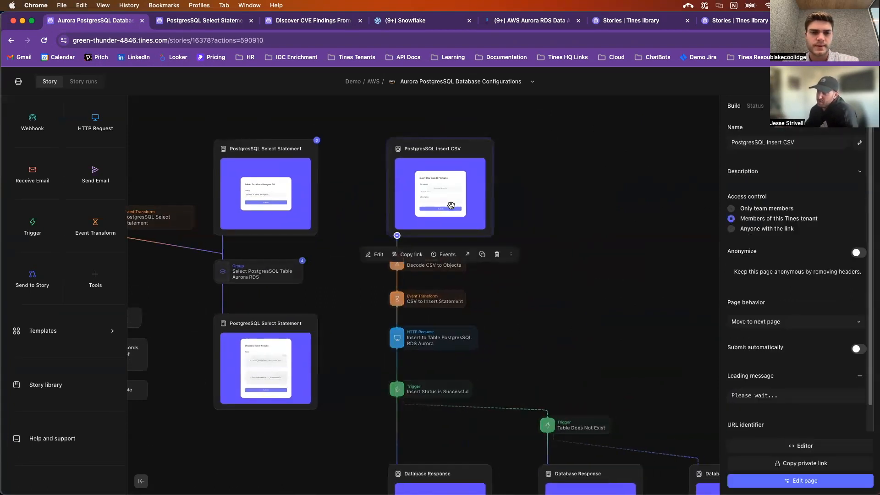
pyautogui.click(804, 480)
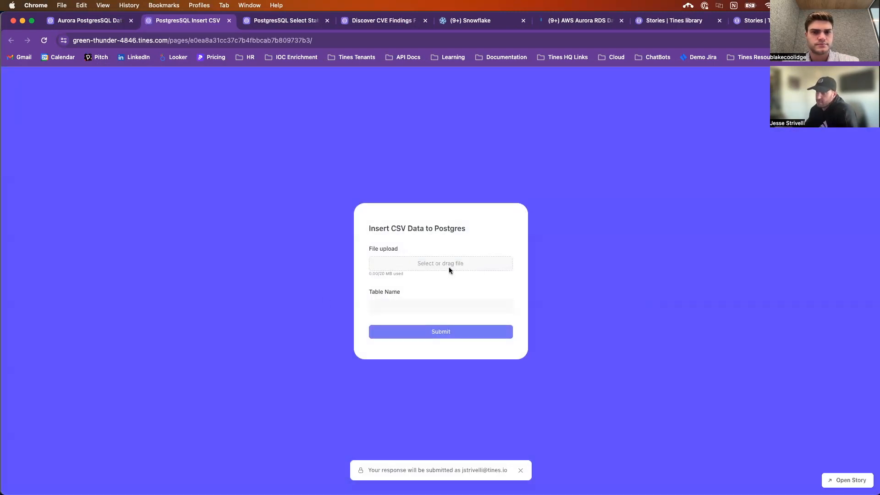
pyautogui.click(441, 306)
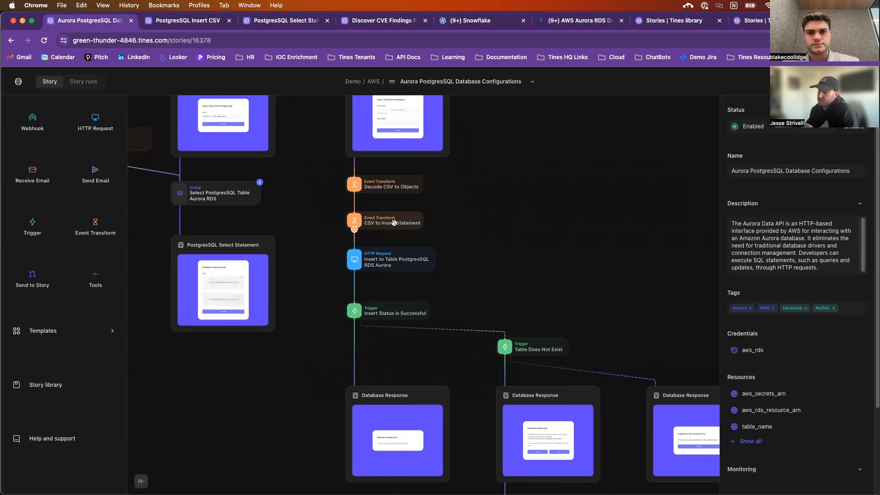
pyautogui.click(385, 219)
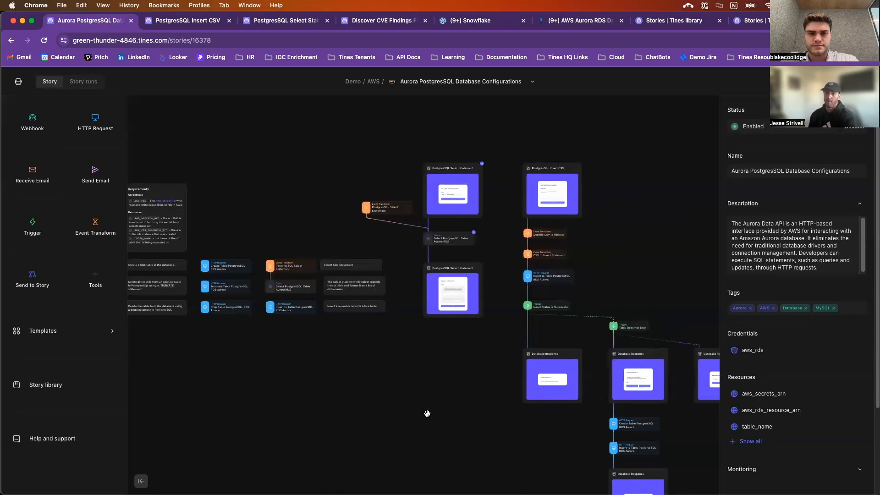
pyautogui.moveTo(542, 442)
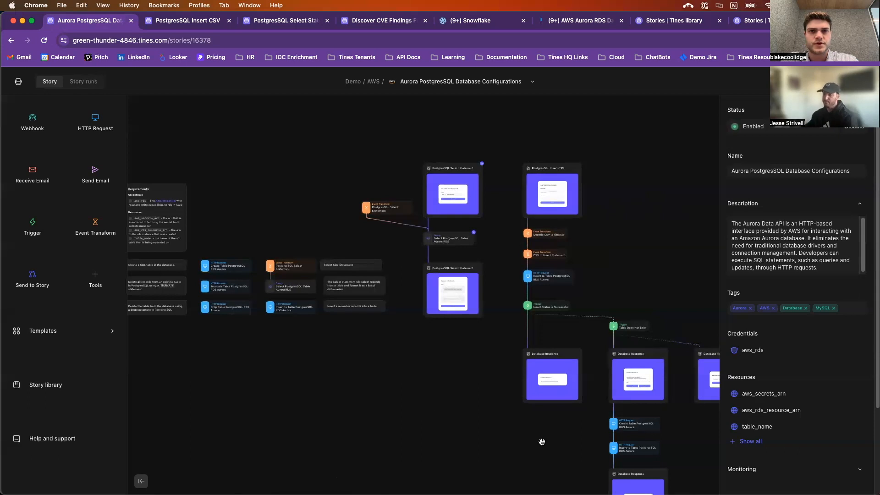
pyautogui.moveTo(494, 476)
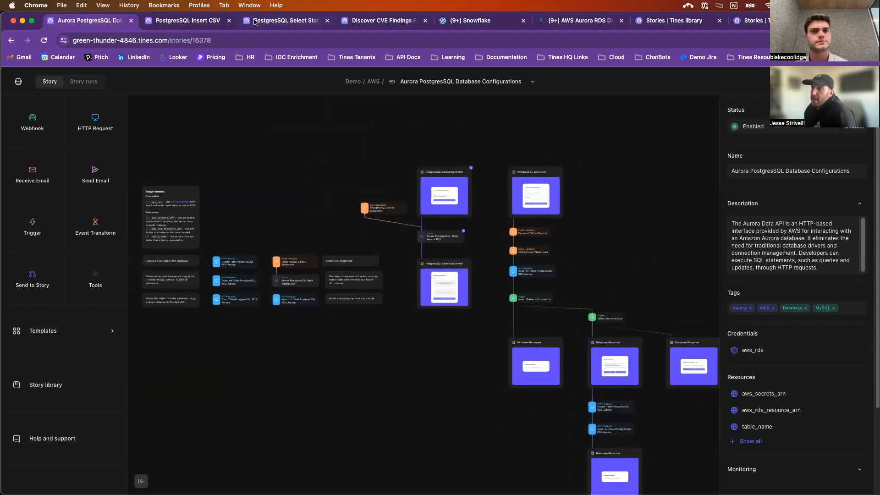
# Step: Switch to the Wiz CVE findings to MongoDB story and view the Iterate Findings step's settings
pyautogui.click(384, 20)
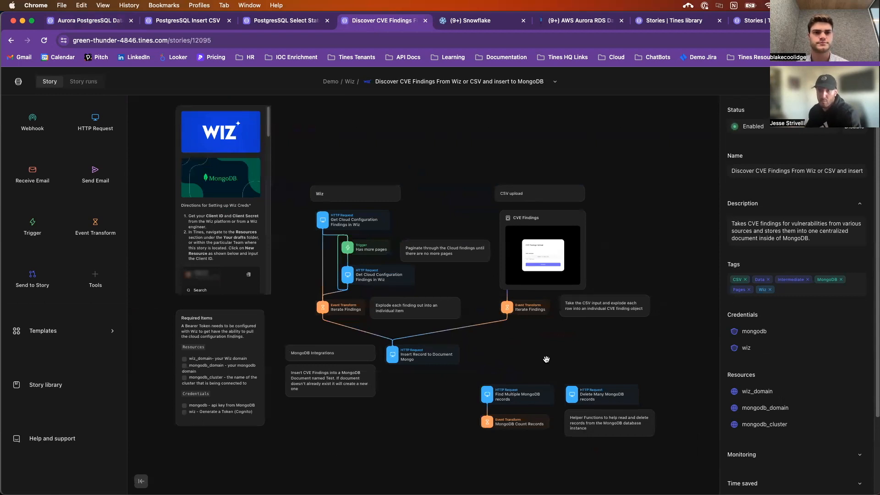
pyautogui.moveTo(511, 341)
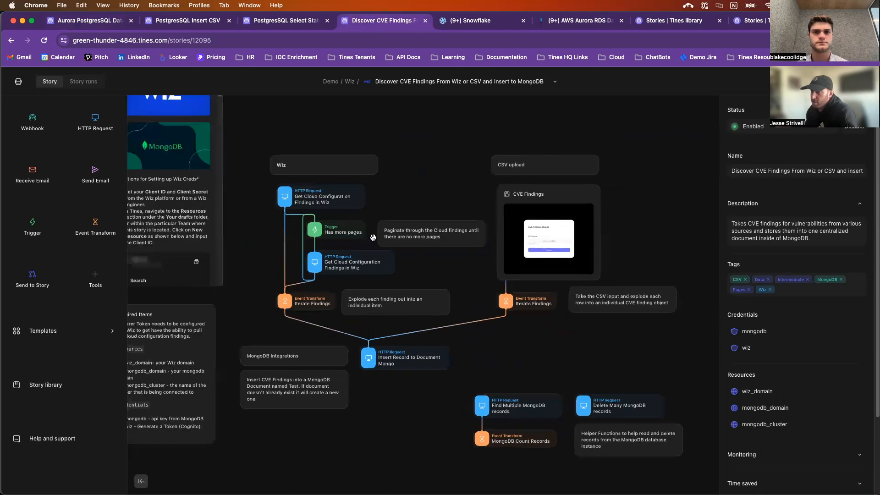
pyautogui.moveTo(285, 281)
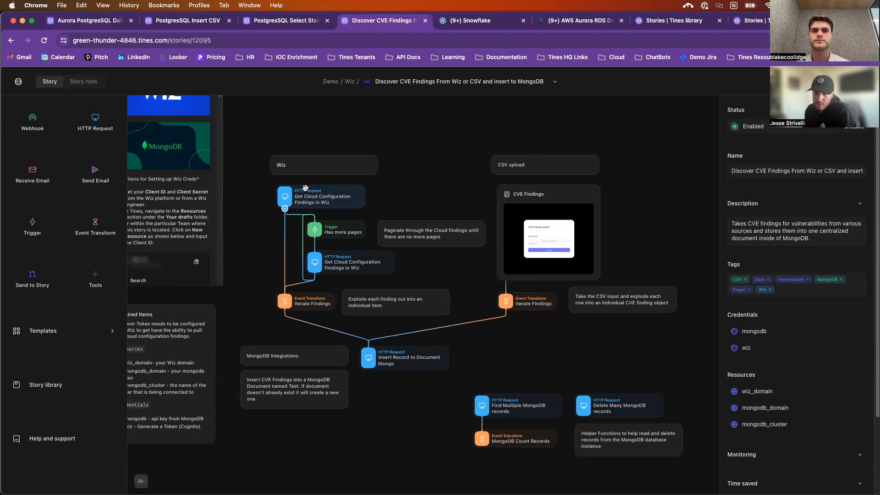
pyautogui.moveTo(424, 139)
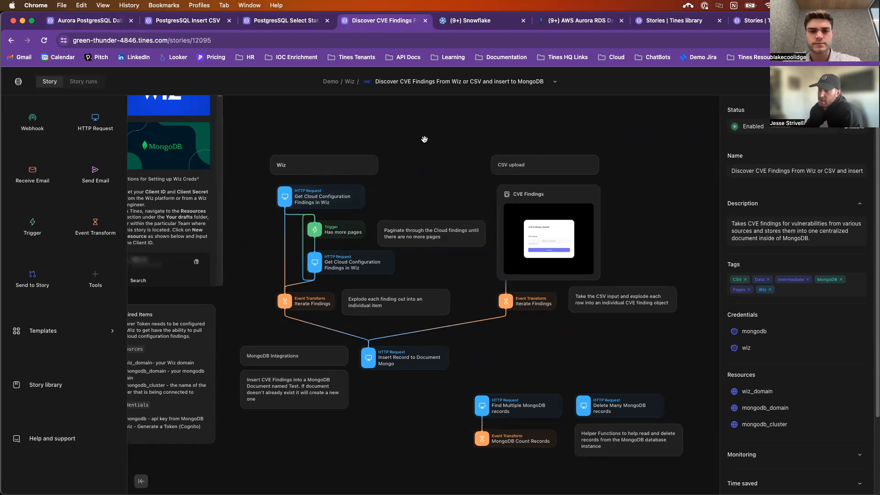
pyautogui.click(306, 301)
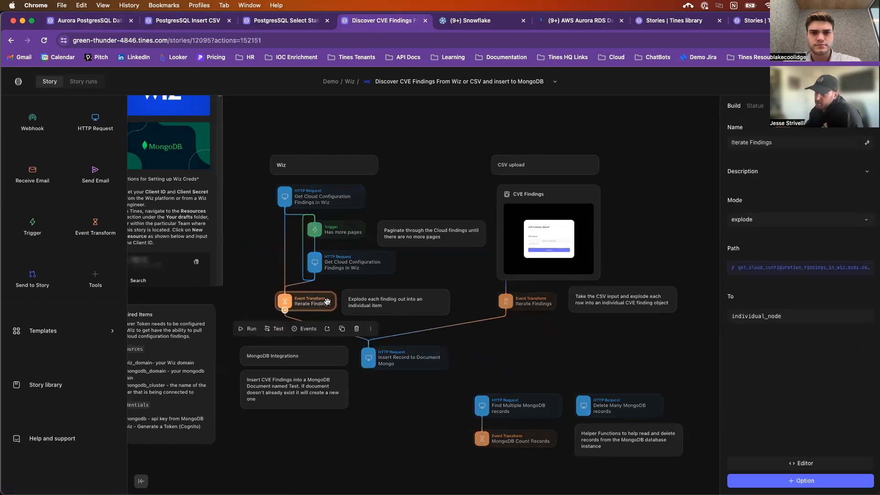
pyautogui.click(403, 357)
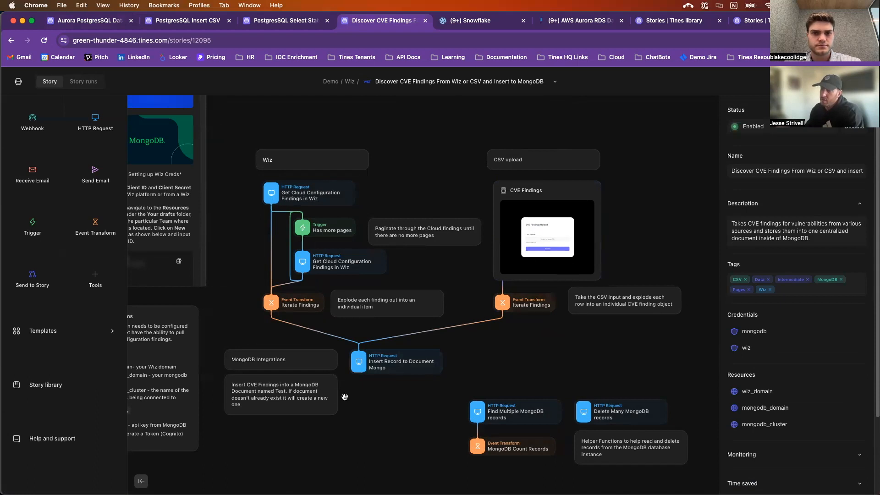
pyautogui.moveTo(417, 387)
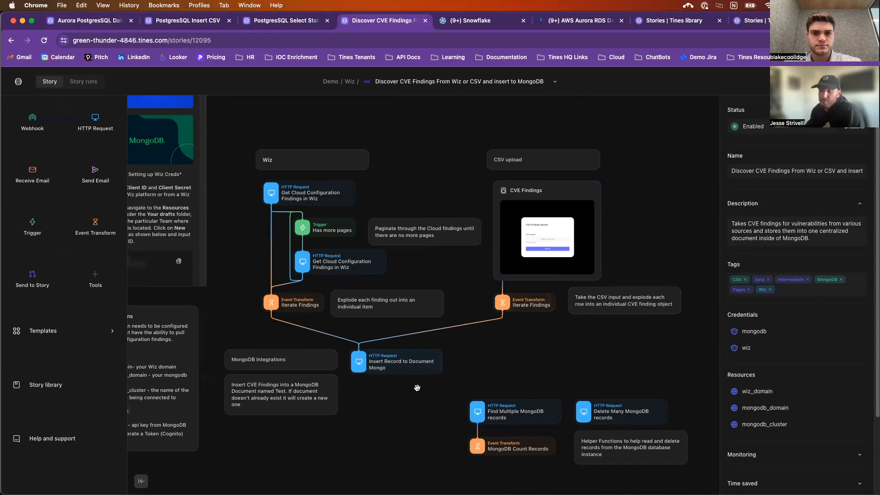
pyautogui.moveTo(569, 344)
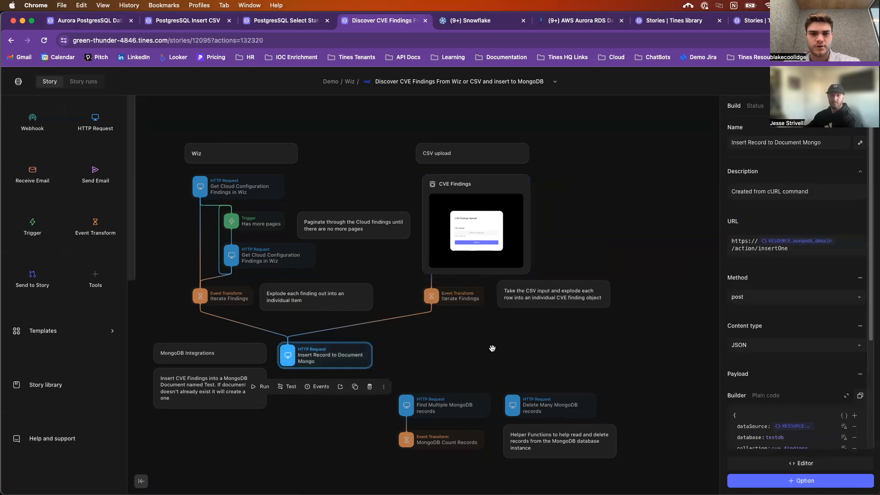
pyautogui.moveTo(476, 363)
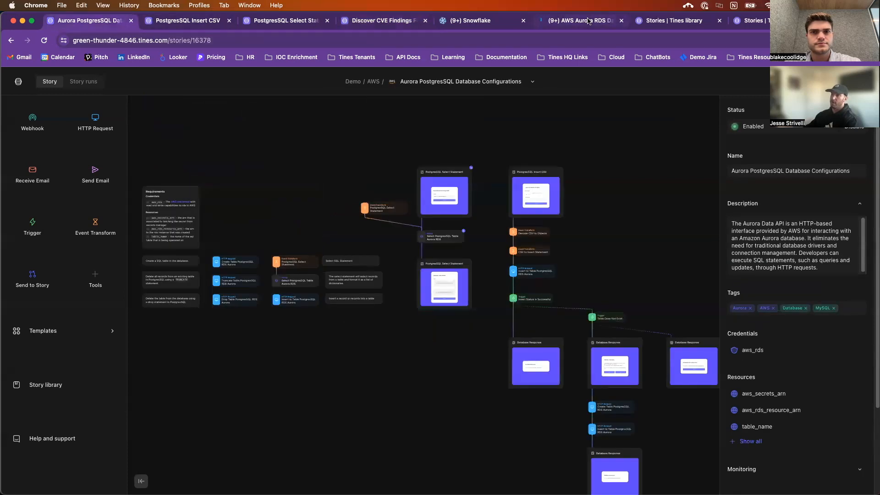
pyautogui.moveTo(584, 21)
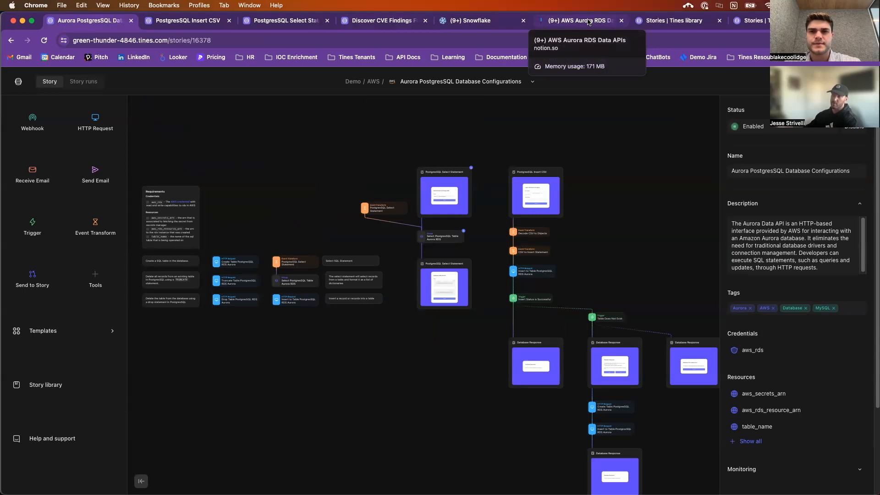
# Step: Read through the Set up AWS Infrastructure steps in the Notion AWS Aurora RDS Data APIs guide
pyautogui.click(579, 21)
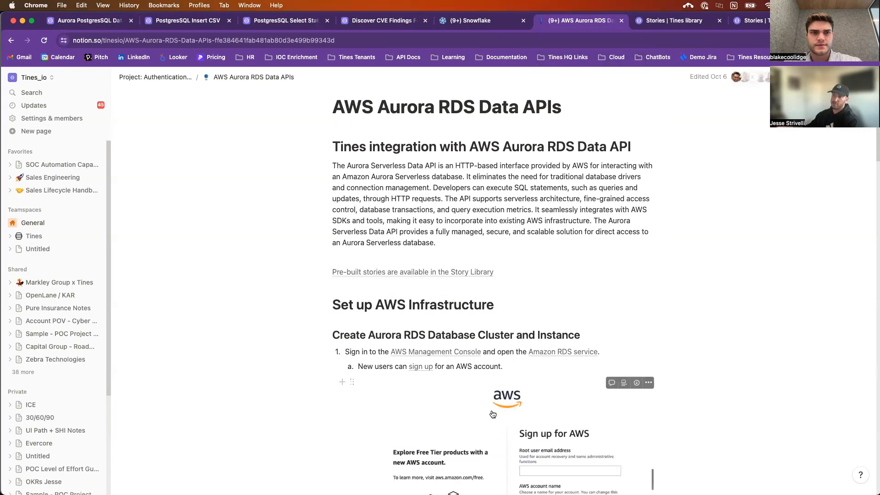
pyautogui.scroll(-3)
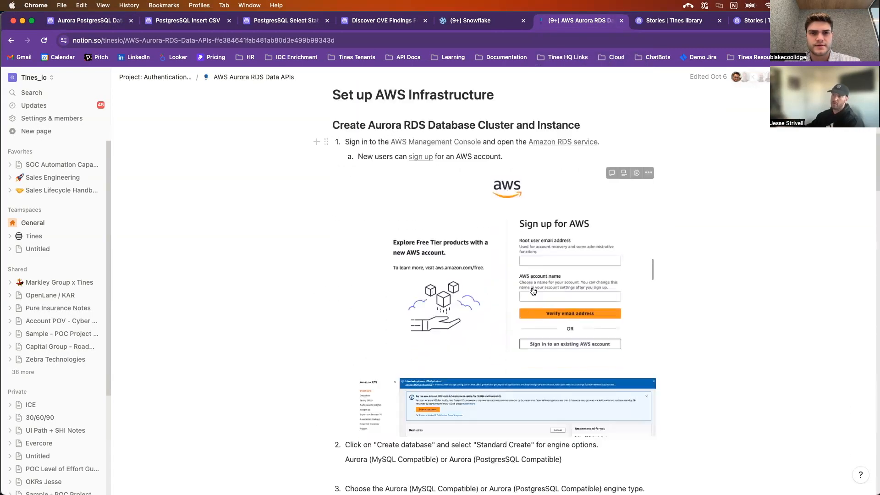
pyautogui.scroll(-3)
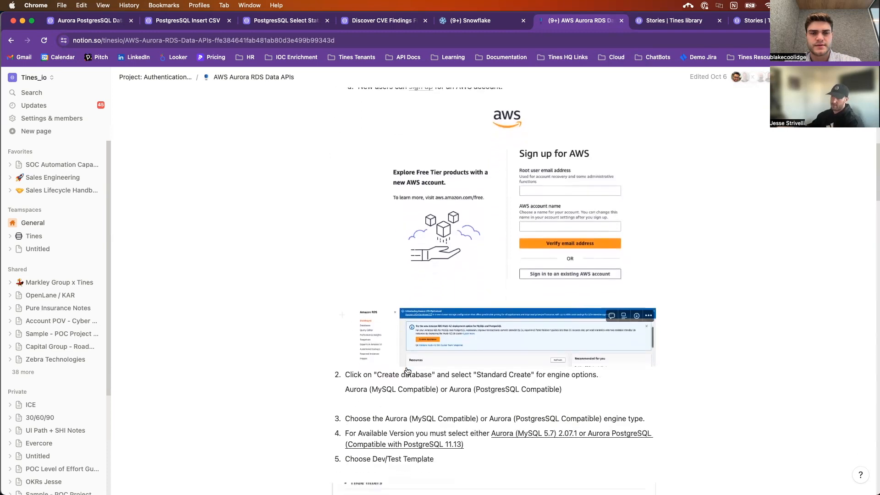
pyautogui.scroll(-3)
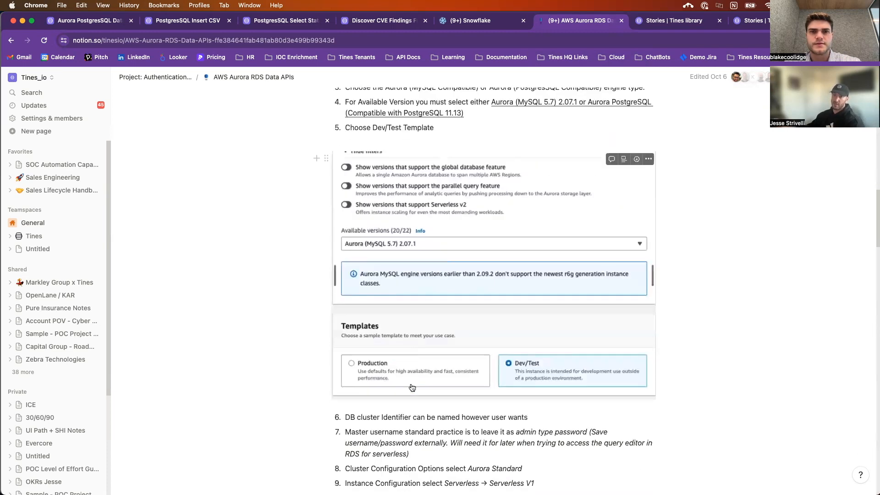
pyautogui.scroll(-3)
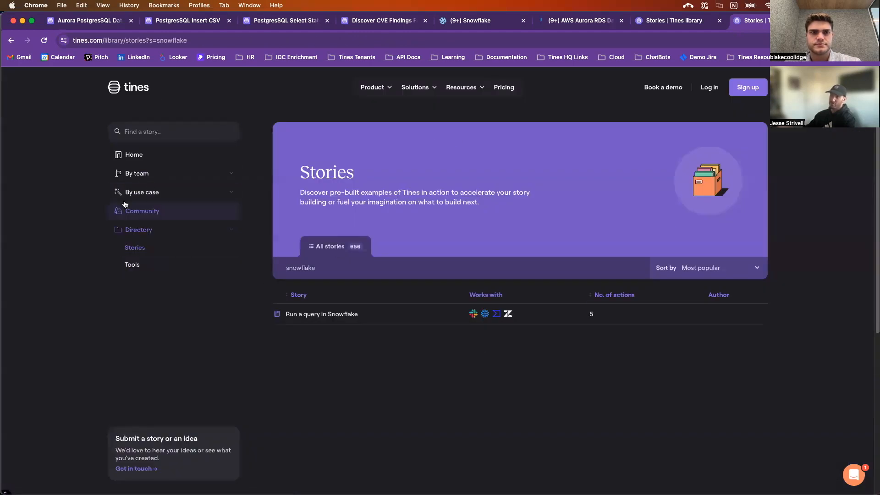
pyautogui.moveTo(322, 313)
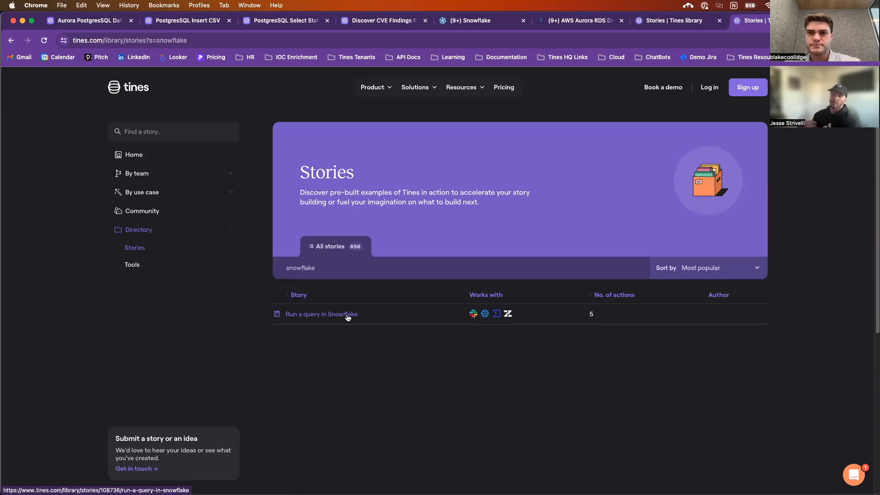
# Step: Open the Run a query in Snowflake story from the snowflake search results
pyautogui.click(301, 268)
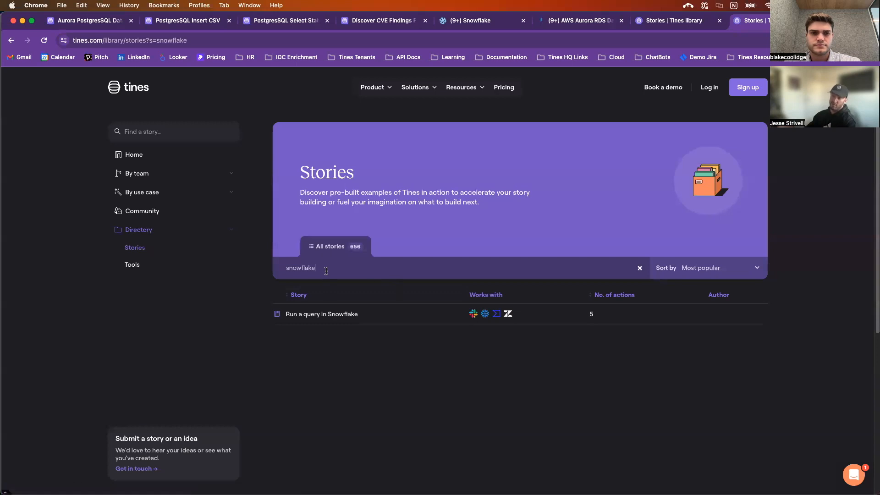
pyautogui.click(321, 314)
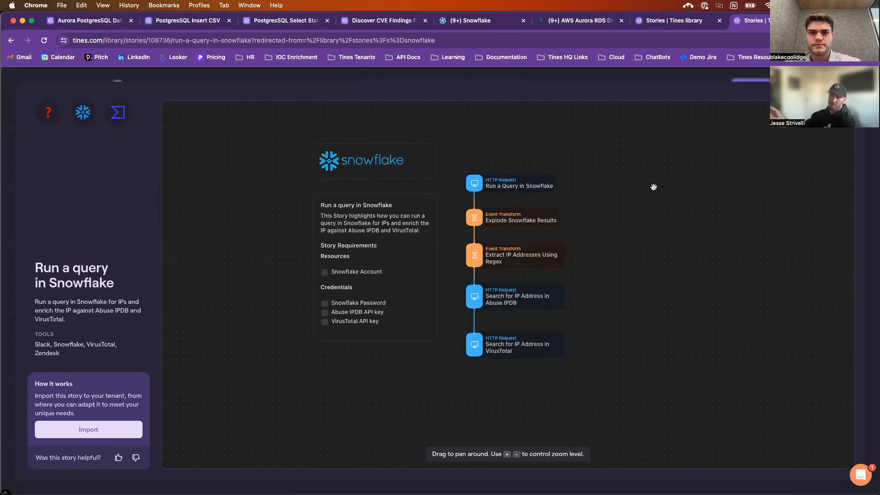
pyautogui.moveTo(504, 186)
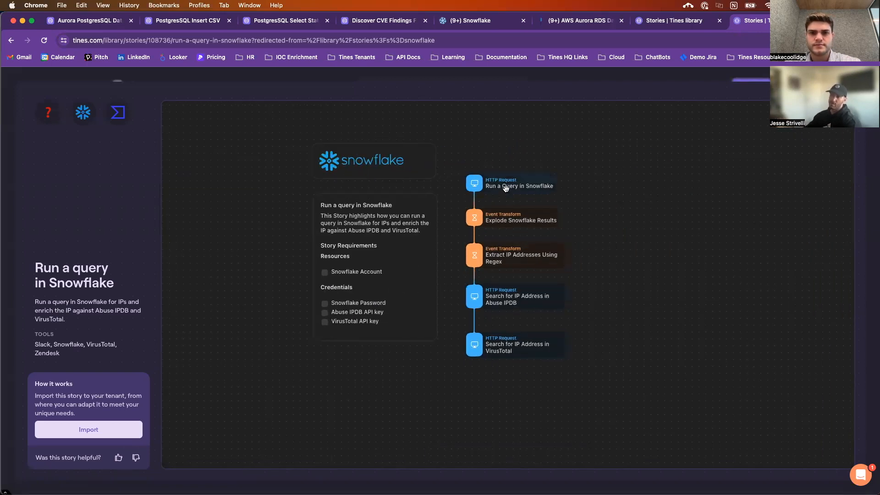
pyautogui.moveTo(542, 256)
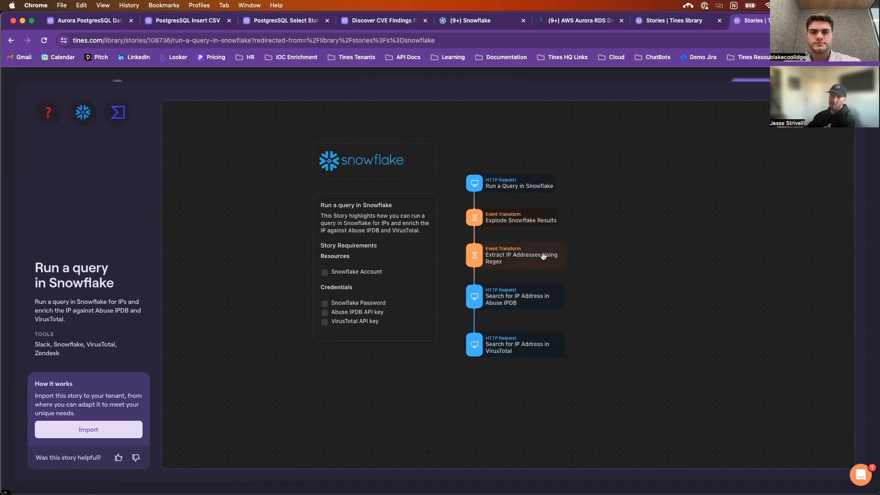
pyautogui.moveTo(635, 214)
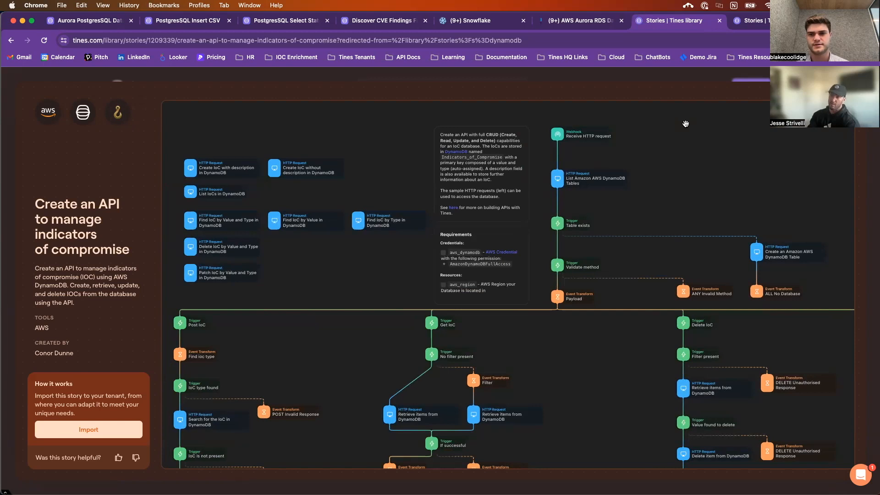
pyautogui.moveTo(752, 167)
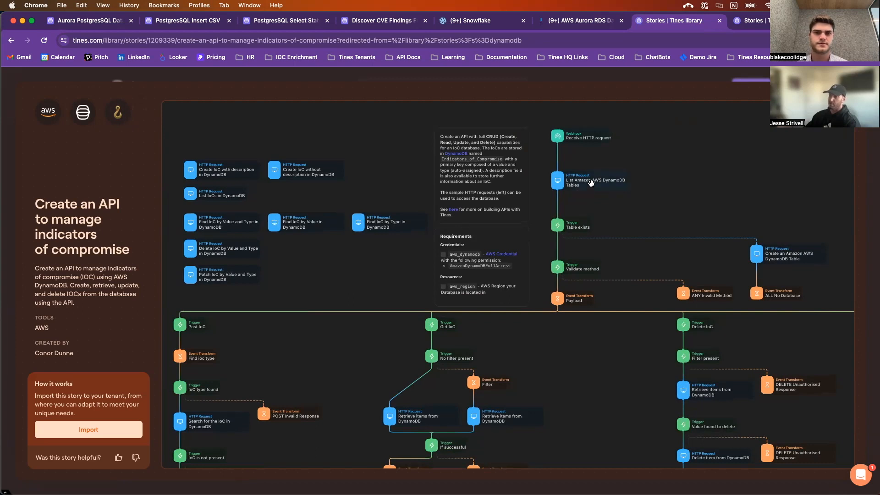
pyautogui.moveTo(349, 307)
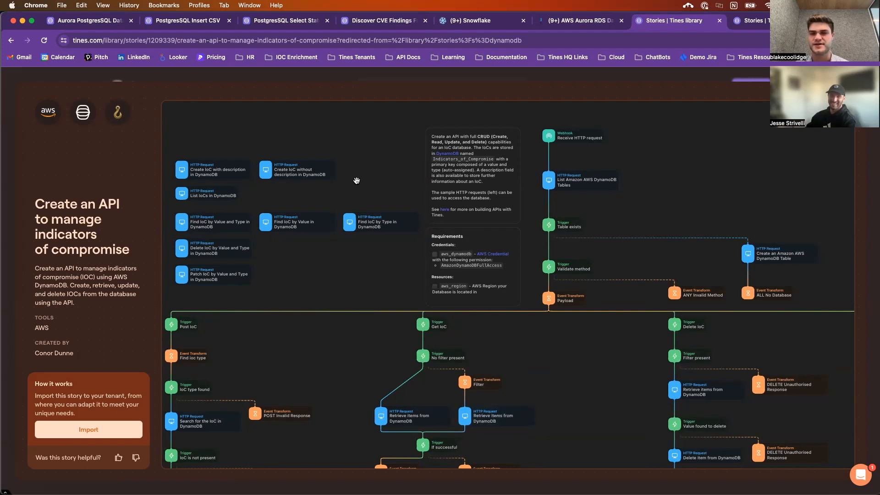
pyautogui.moveTo(359, 177)
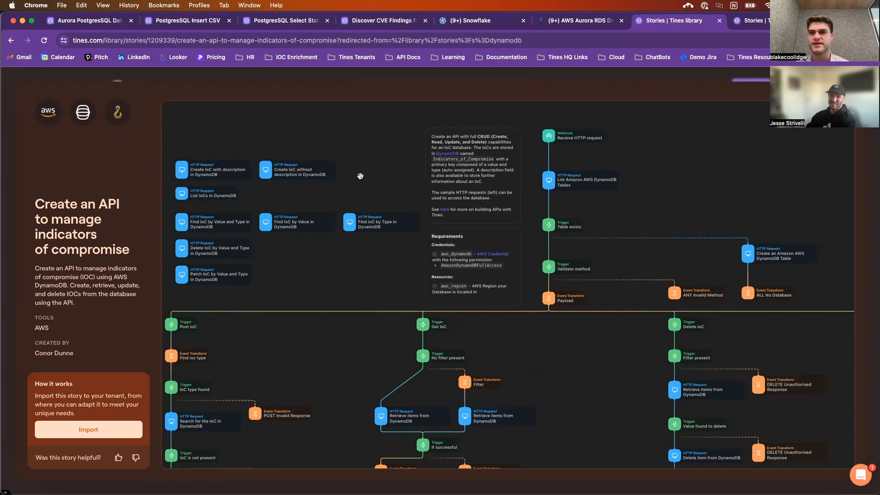
pyautogui.moveTo(360, 184)
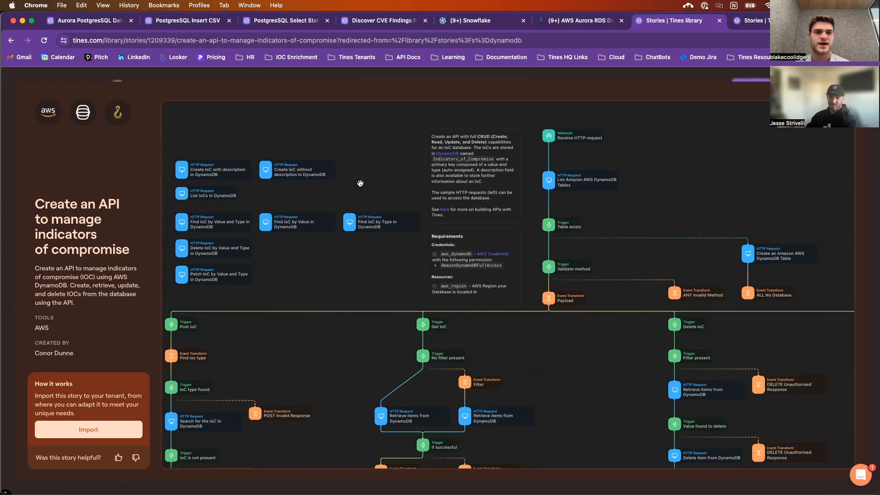
pyautogui.moveTo(360, 181)
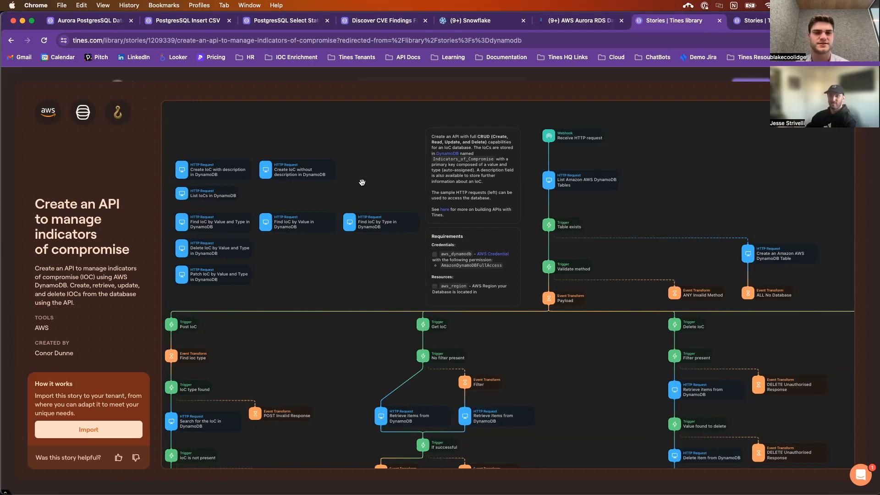
pyautogui.moveTo(844, 155)
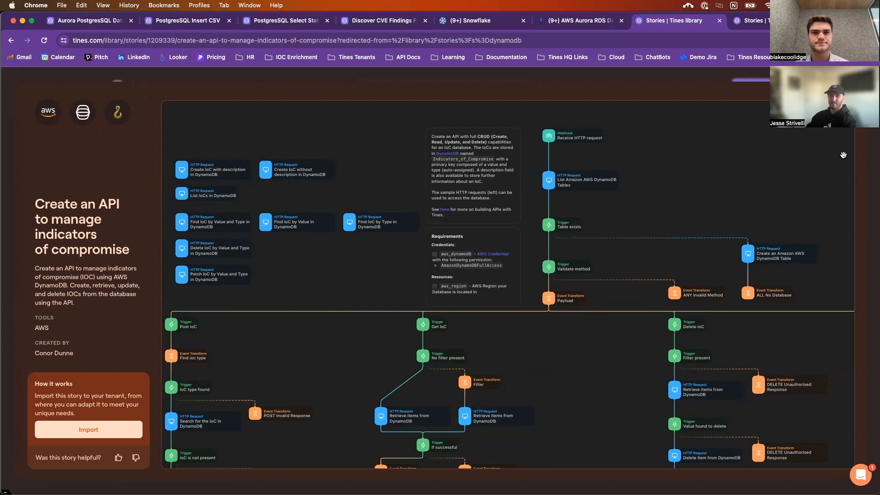
# Step: Go back to the dynamodb search results, then reopen the Wiz-to-MongoDB CVE findings story
pyautogui.click(11, 40)
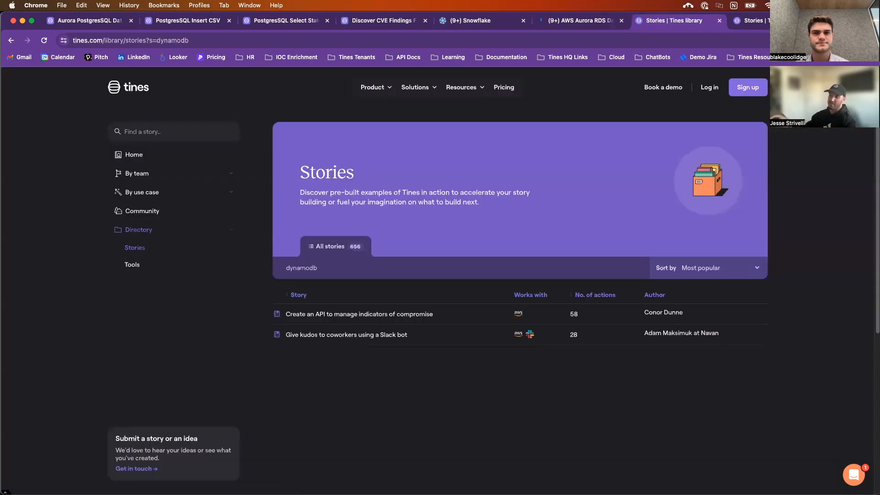
pyautogui.click(383, 20)
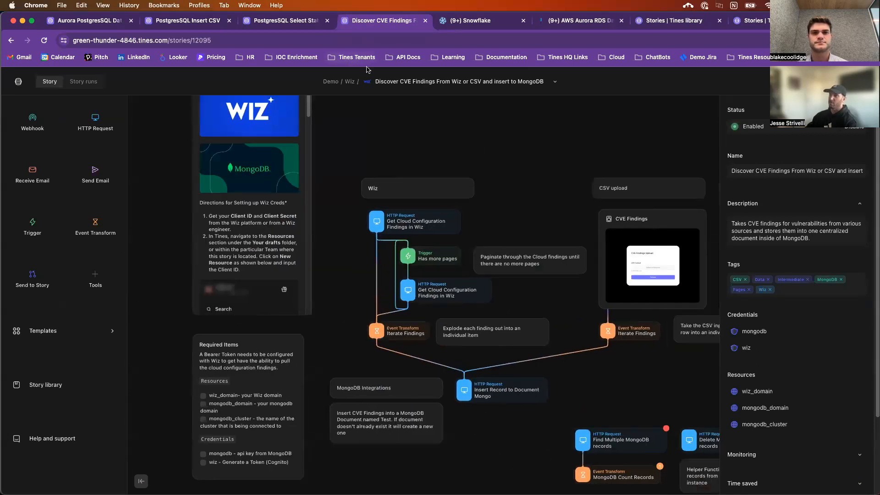
pyautogui.moveTo(639, 391)
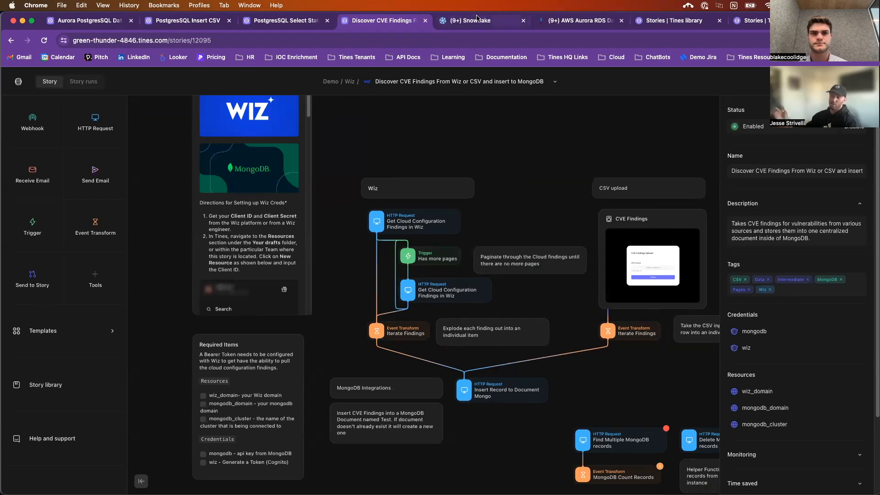
# Step: Switch to the PostgreSQL Insert CSV form page for uploading CSV data
pyautogui.click(188, 20)
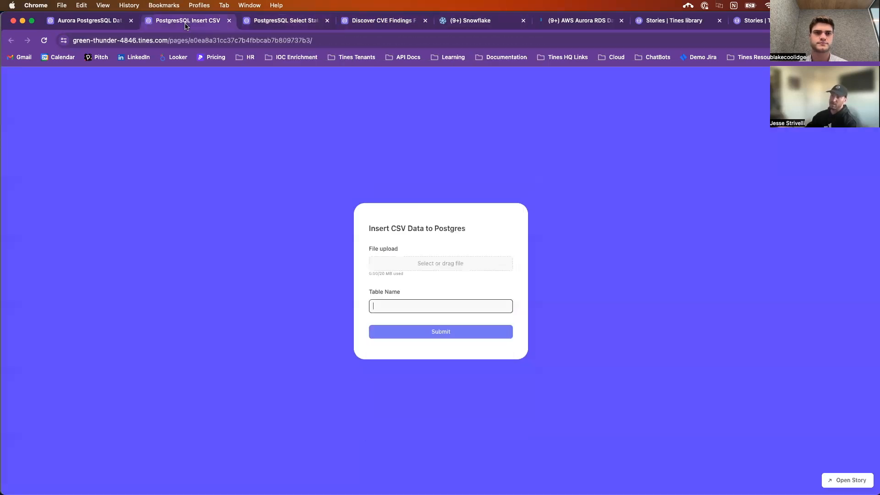
# Step: Return to the Aurora PostgreSQL Database Configurations story canvas
pyautogui.click(87, 20)
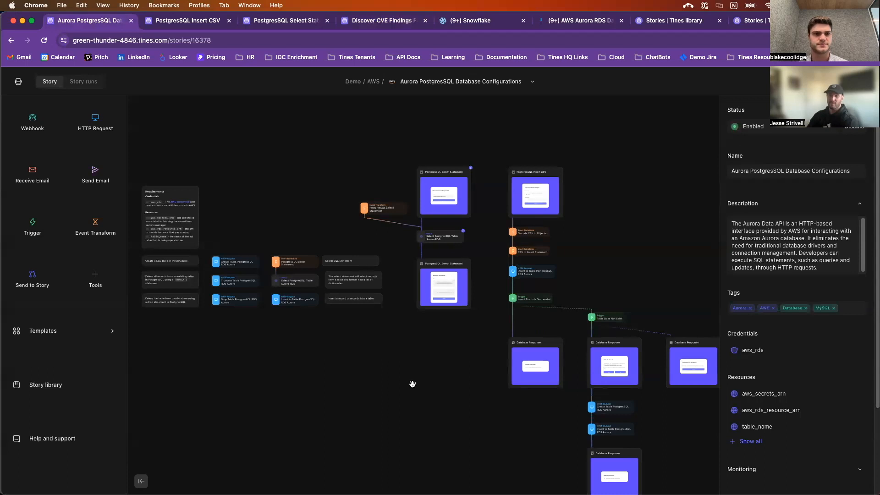
pyautogui.moveTo(422, 396)
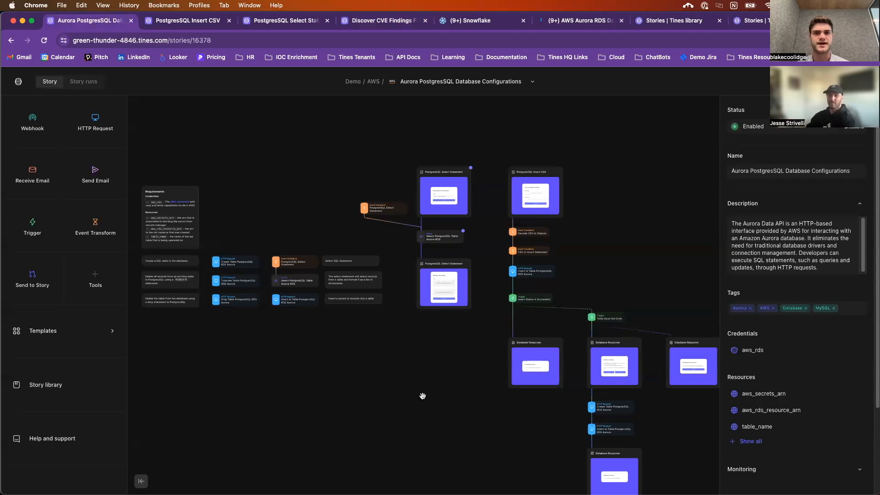
pyautogui.moveTo(430, 383)
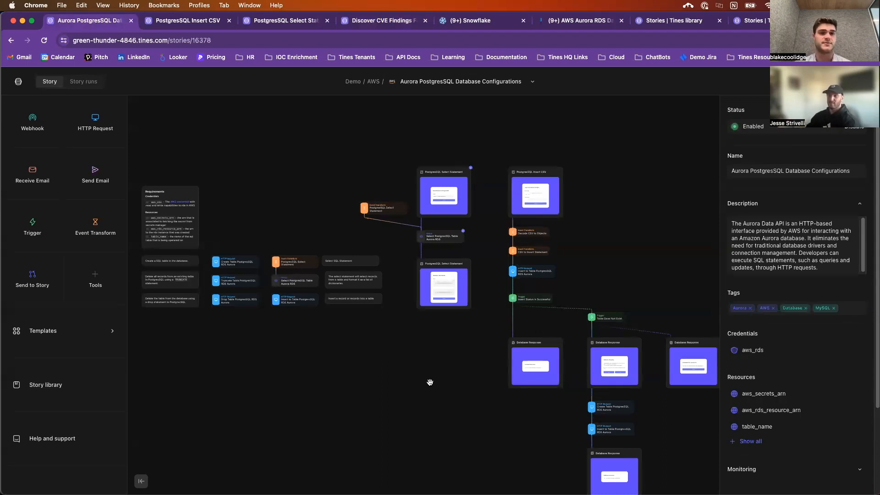